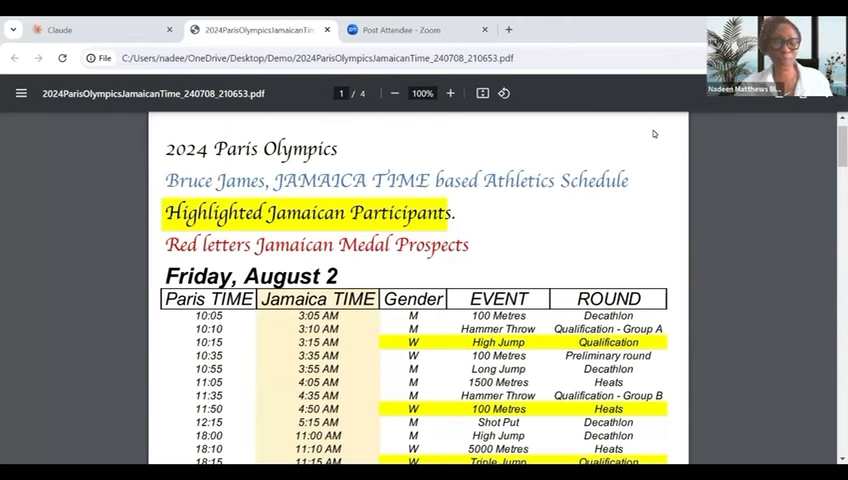
Scroll down through the open page to review its contents before composing the chat.
scroll(down, 3)
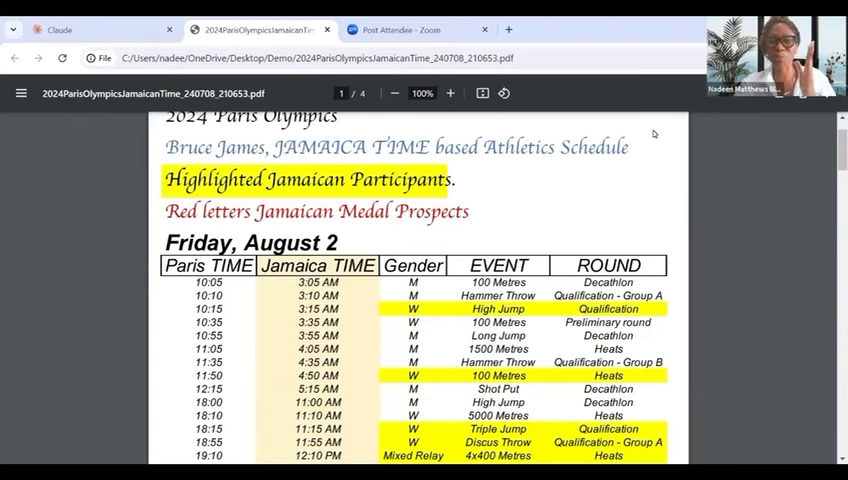
scroll(down, 3)
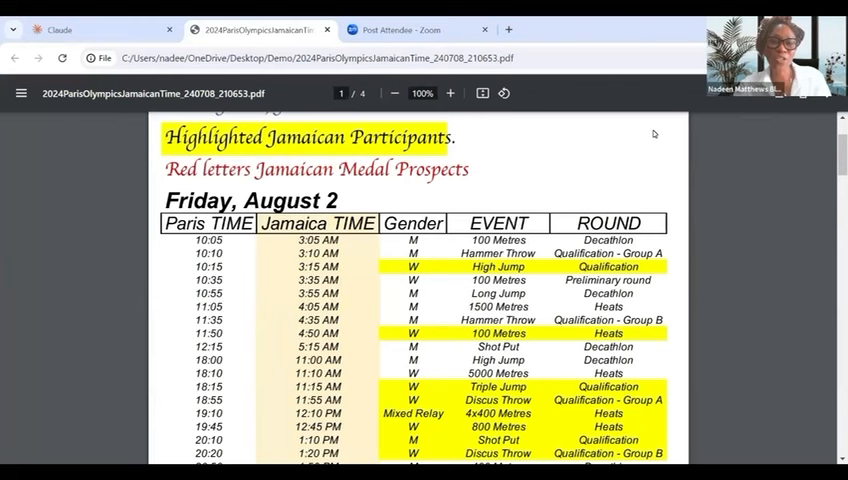
scroll(down, 3)
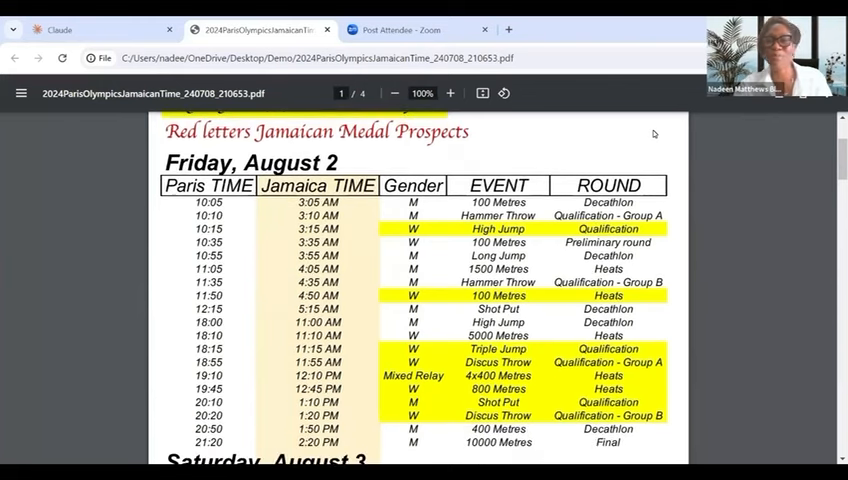
scroll(up, 3)
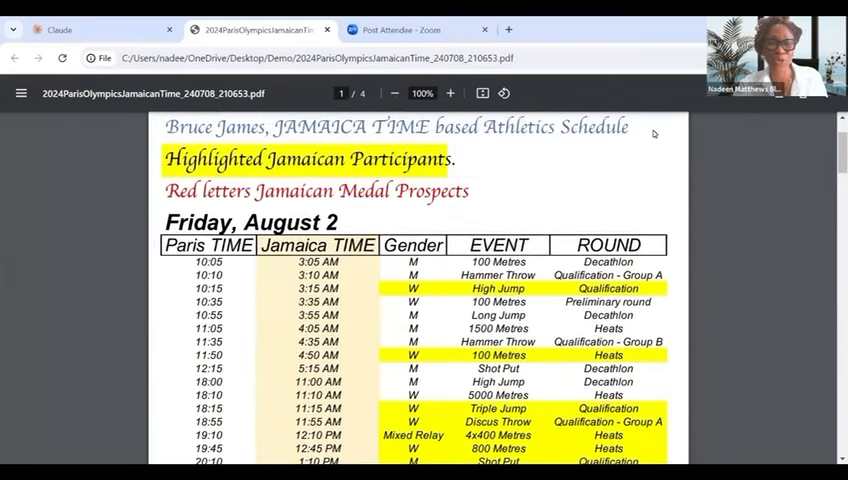
scroll(down, 3)
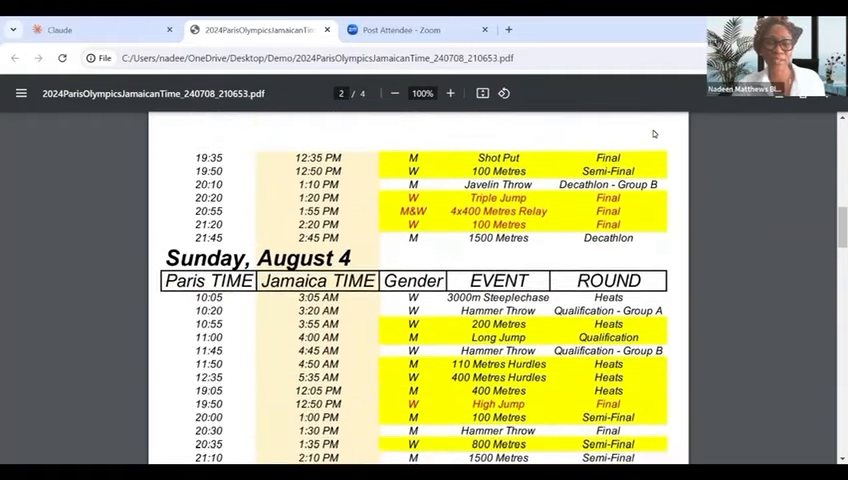
scroll(down, 3)
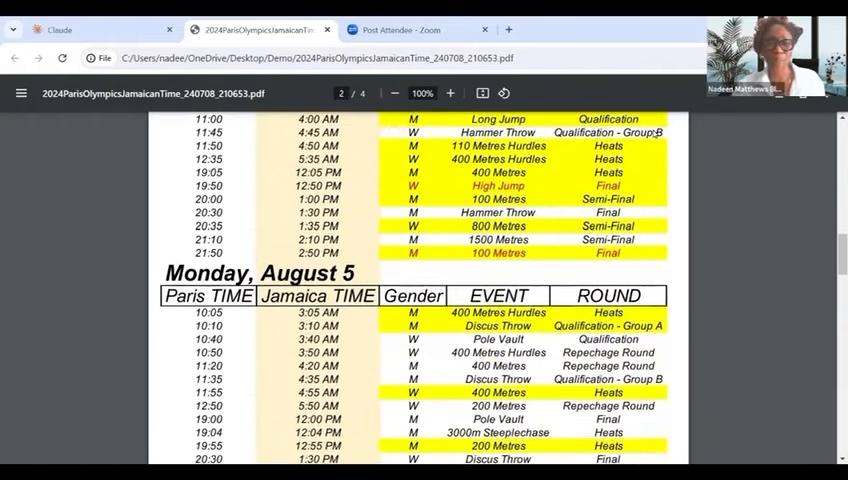
scroll(down, 3)
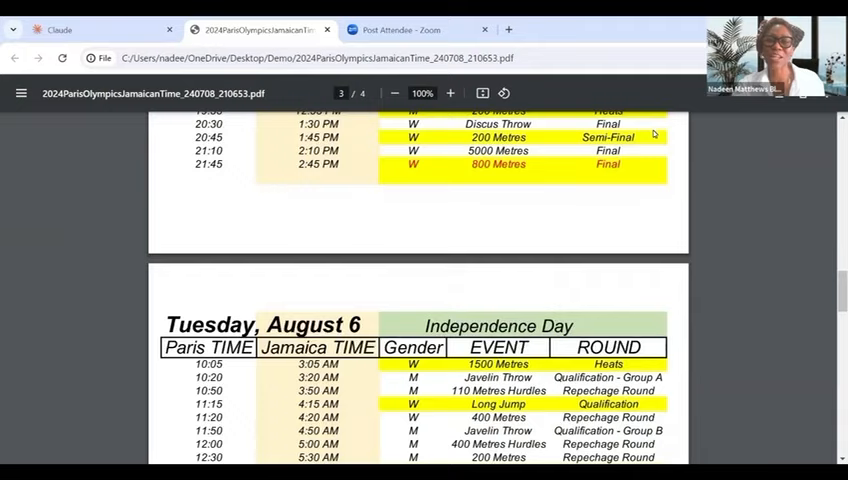
scroll(down, 3)
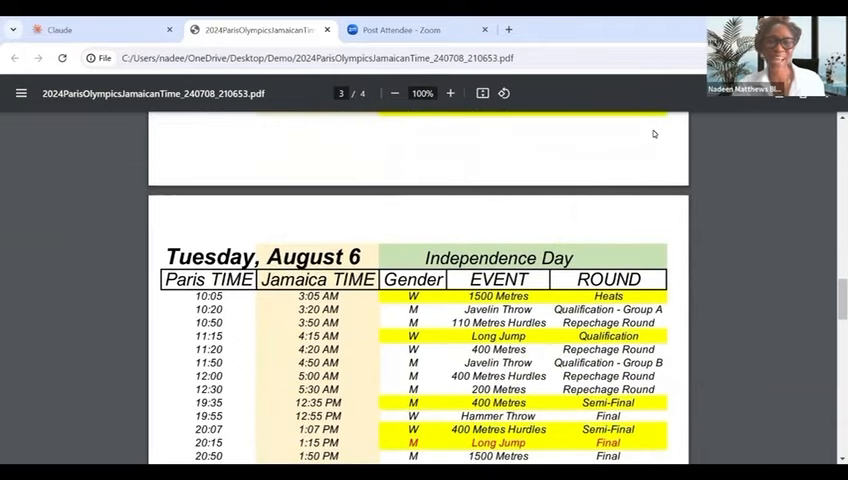
scroll(down, 3)
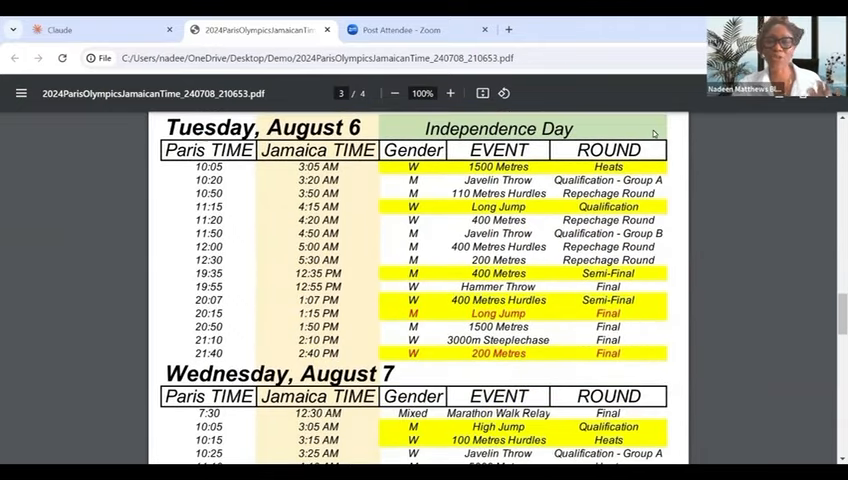
scroll(down, 3)
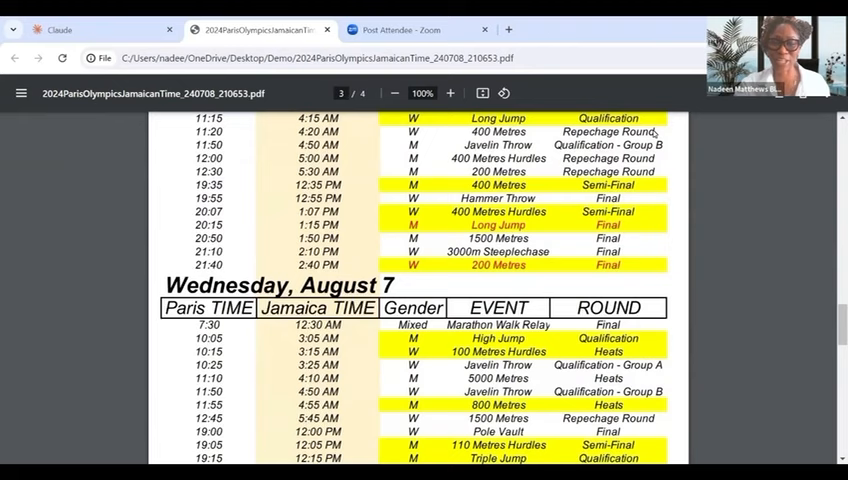
scroll(down, 3)
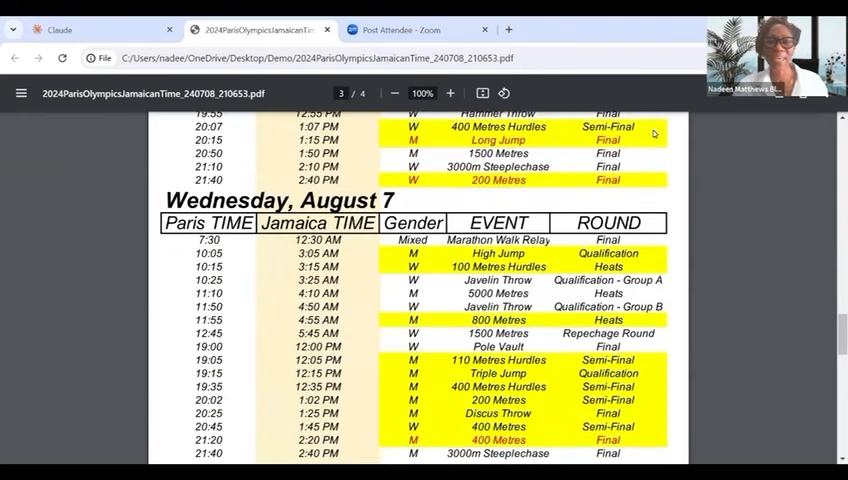
scroll(down, 3)
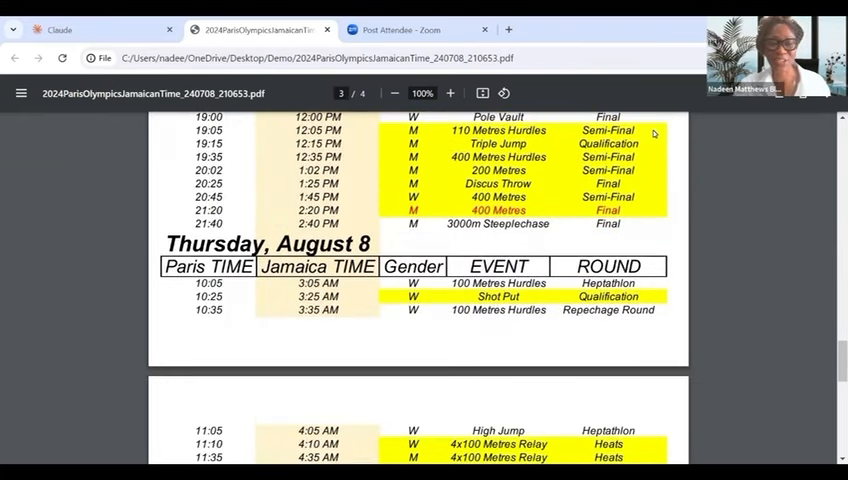
scroll(down, 3)
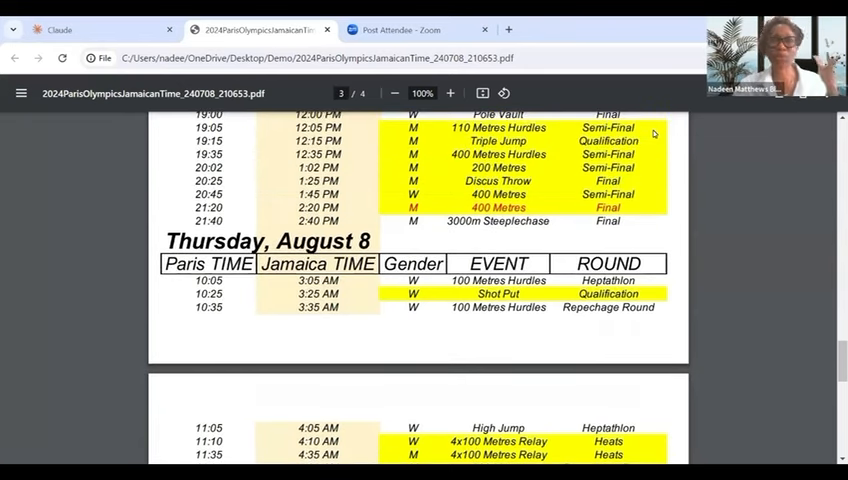
scroll(up, 3)
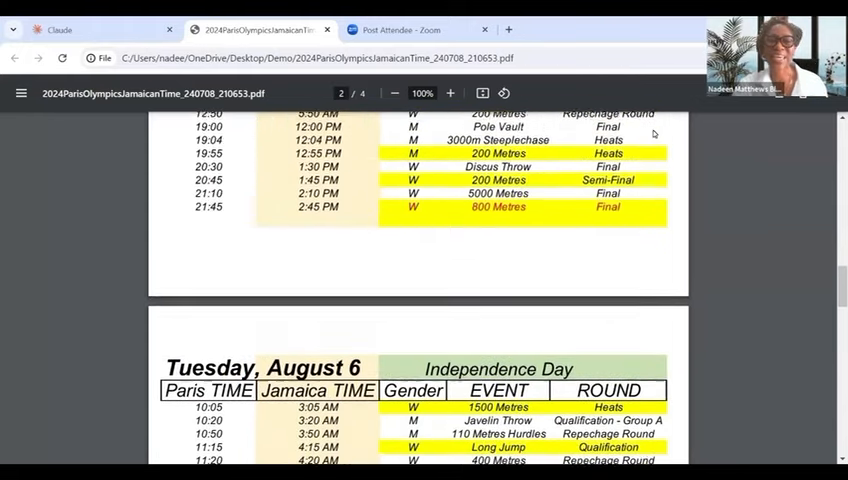
scroll(down, 3)
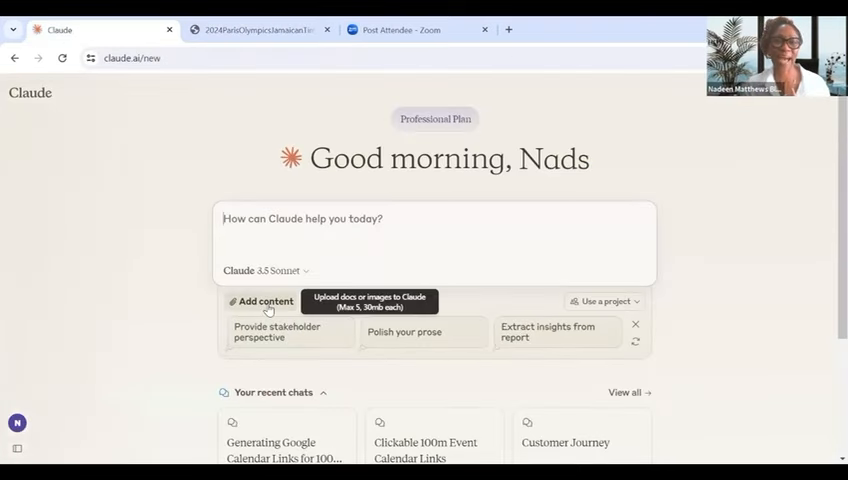
mouse_move(264, 308)
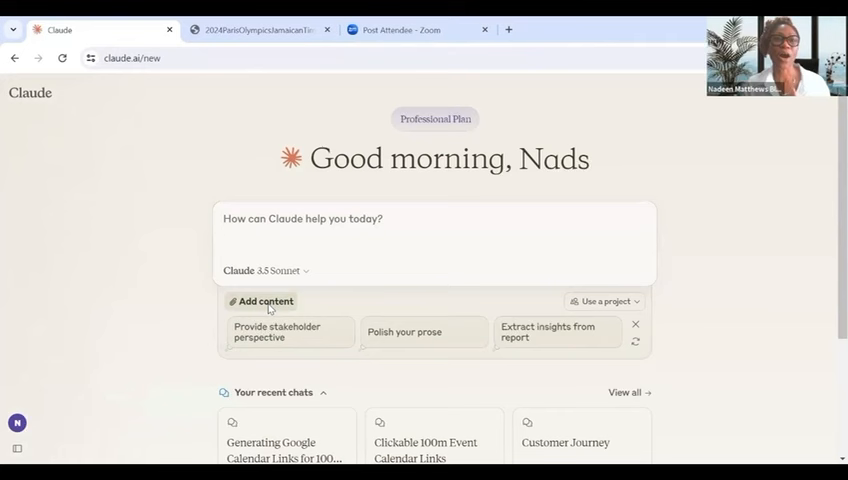
Attach the Olympics schedule PDF and ask for clickable Google Calendar links for all 100m events.
click(260, 300)
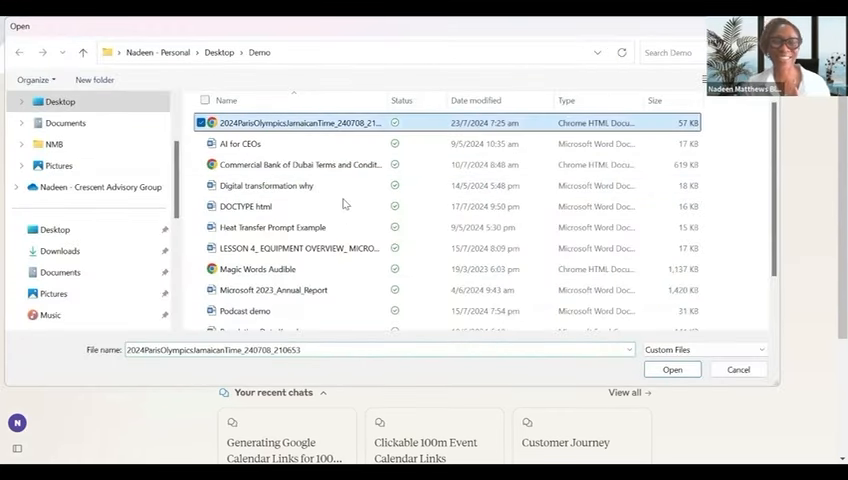
click(672, 368)
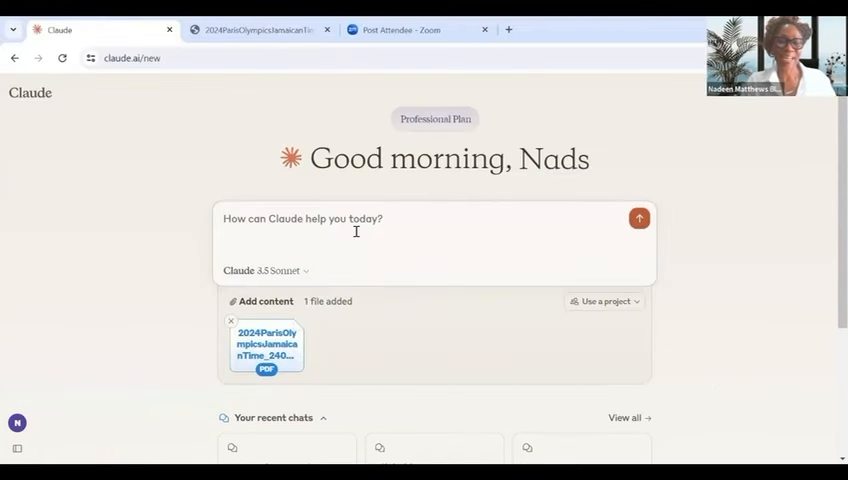
text(Please crea)
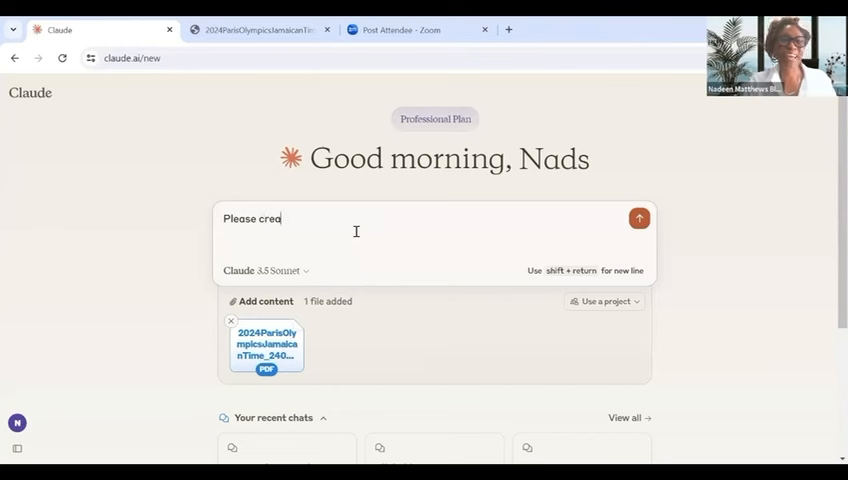
text(te clickable google calendar links for a)
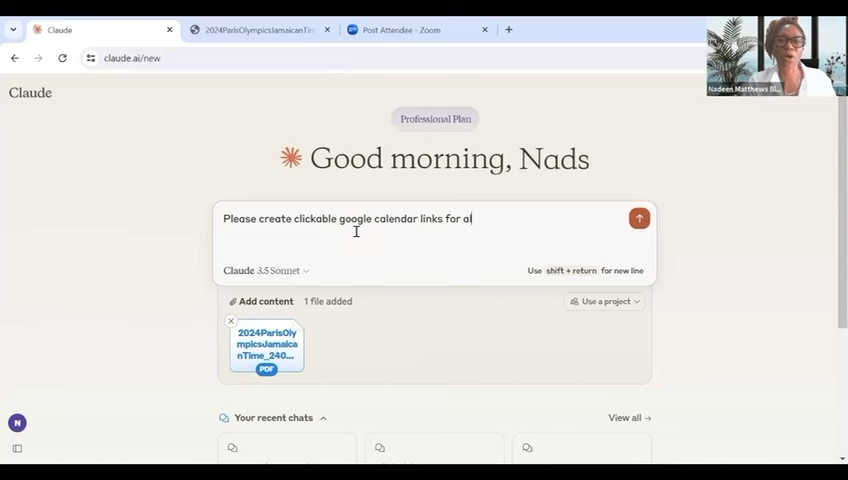
text(ll 100m even)
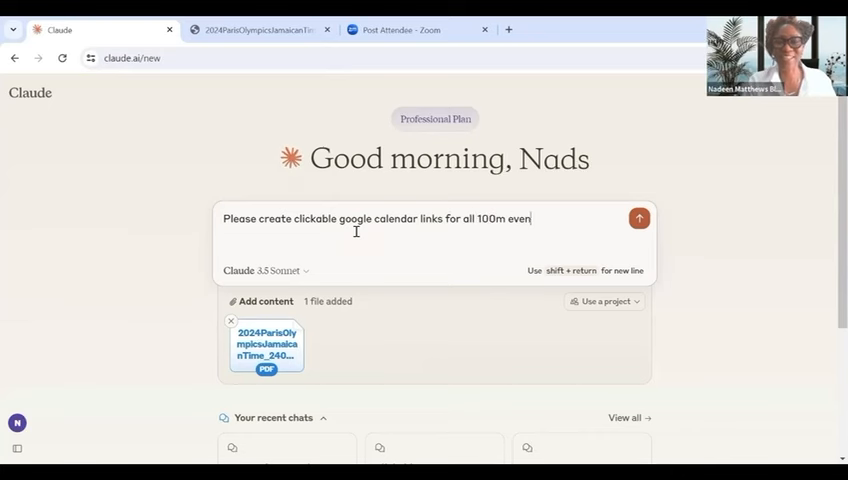
Send the request and review Claude's numbered list of 100m events with dates, Jamaica times and calendar links.
click(640, 218)
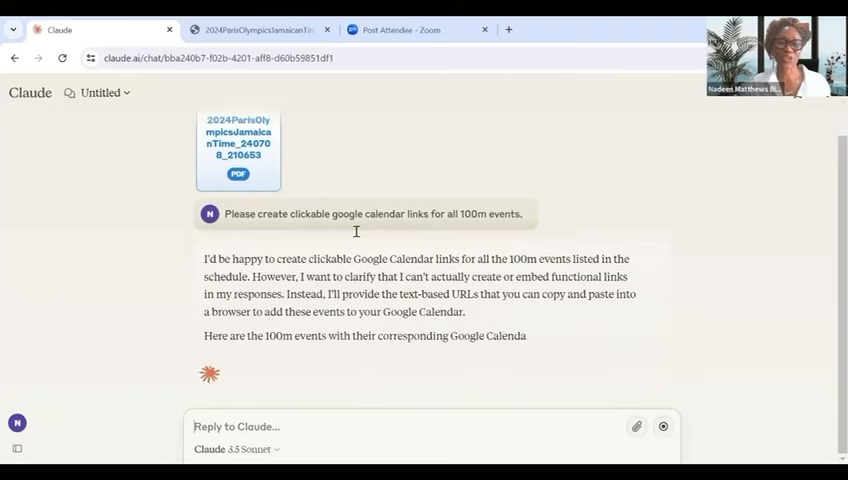
scroll(down, 3)
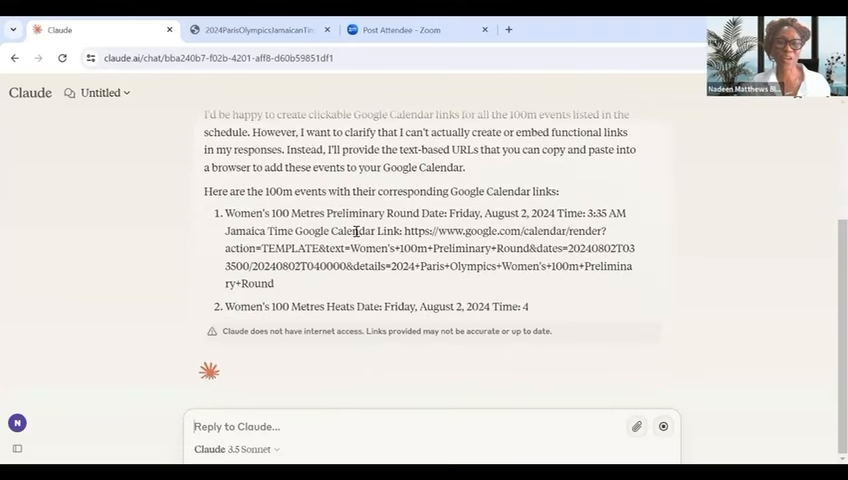
scroll(down, 3)
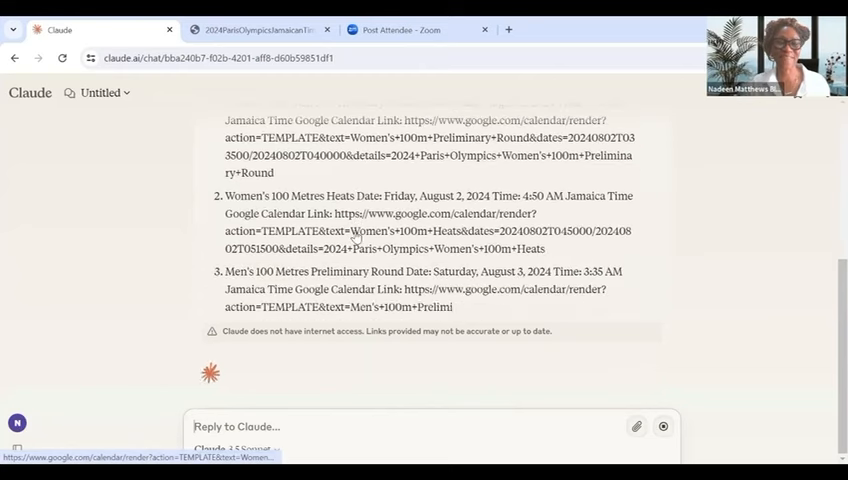
scroll(down, 3)
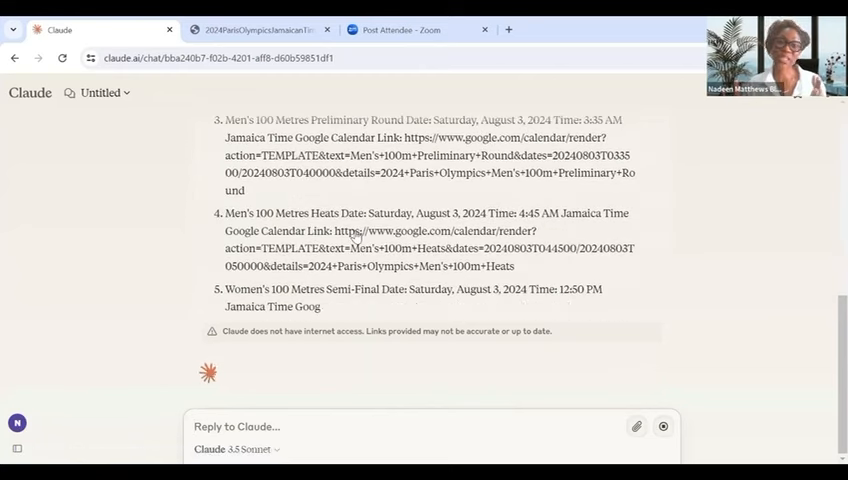
scroll(down, 3)
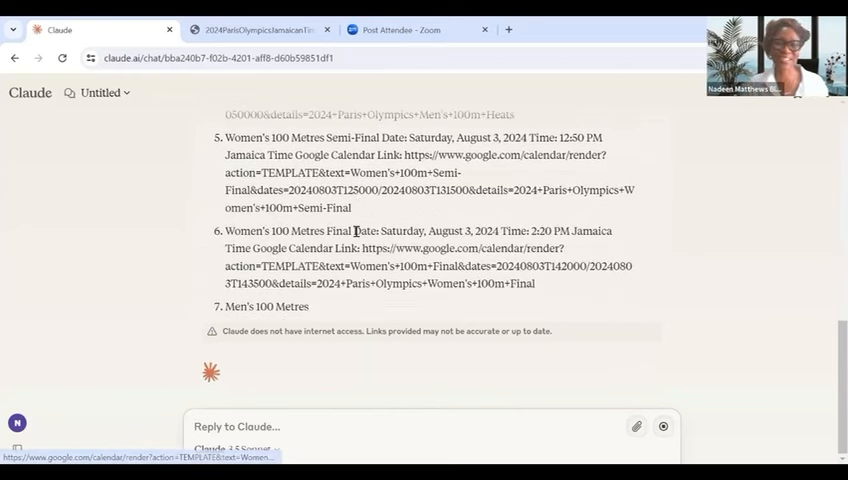
scroll(down, 3)
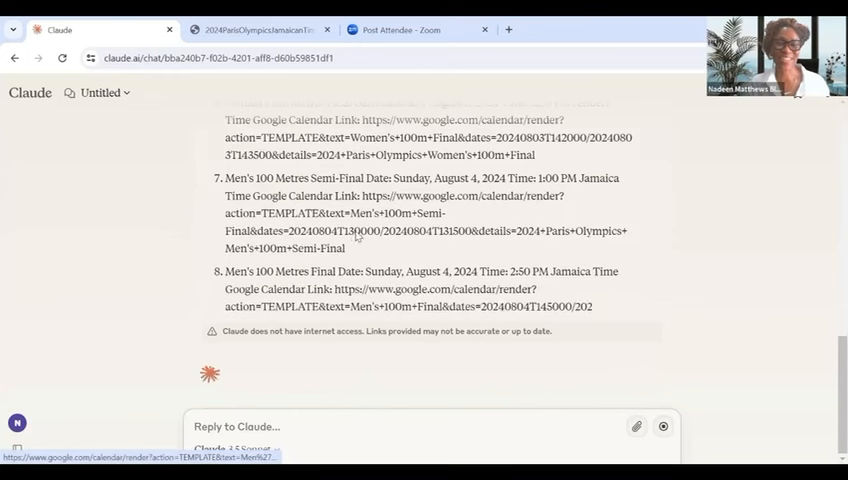
scroll(down, 3)
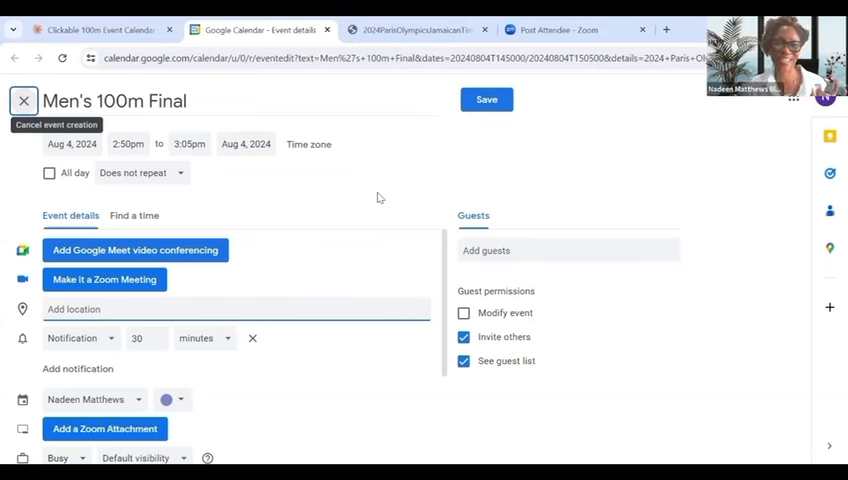
mouse_move(428, 106)
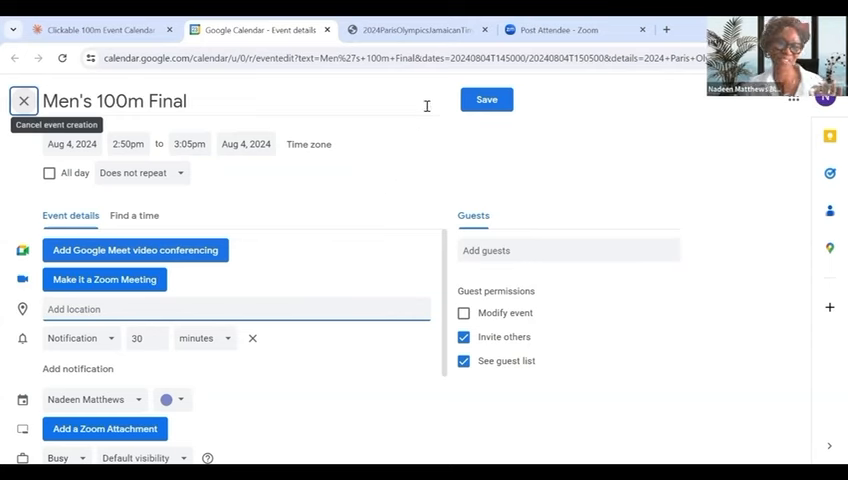